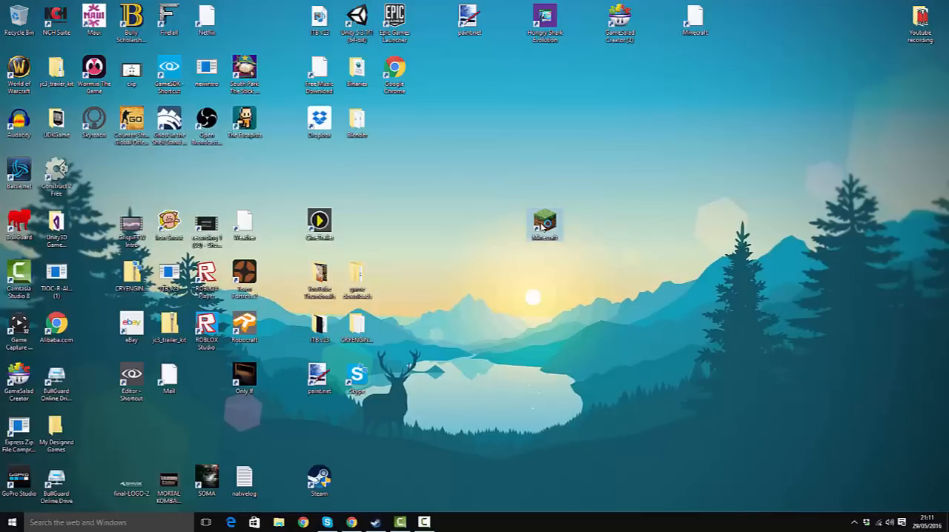
# Launch the Minecraft launcher from the desktop and dismiss its update error.
pyautogui.doubleClick(545, 222)
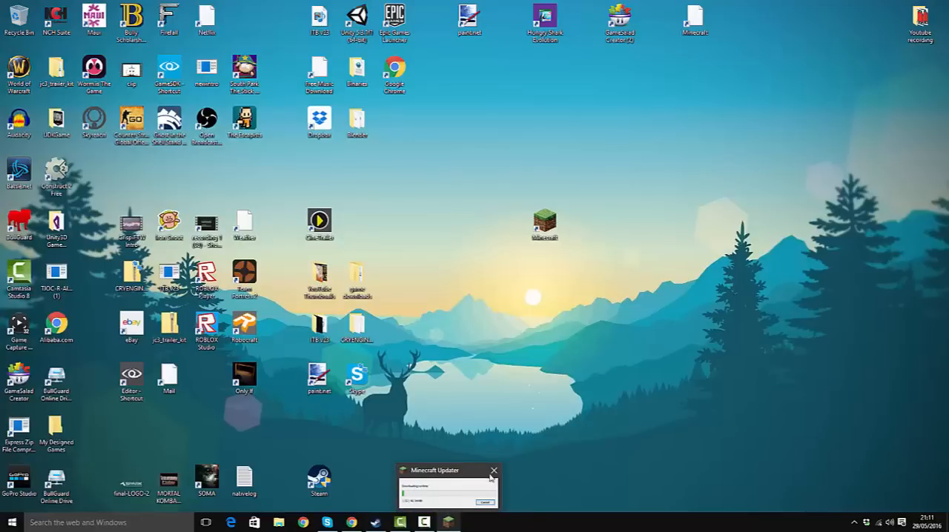
pyautogui.click(494, 472)
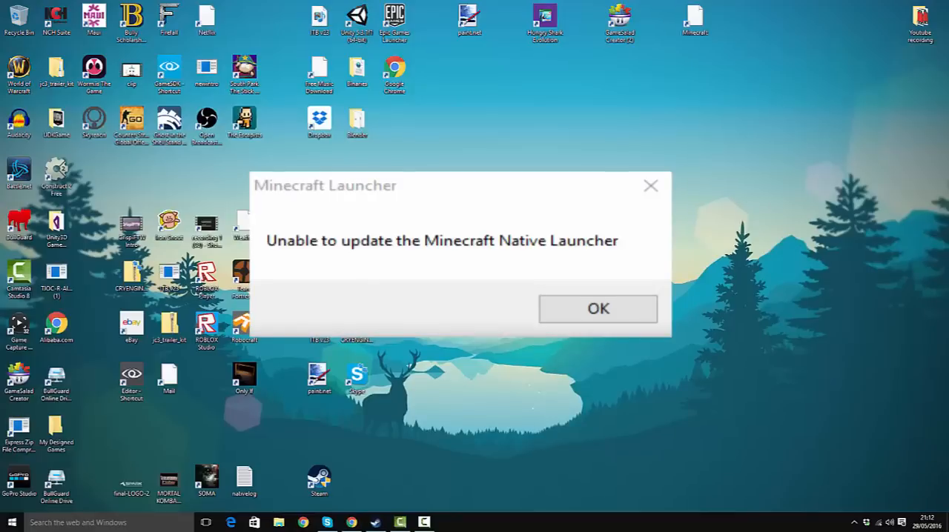
pyautogui.click(598, 309)
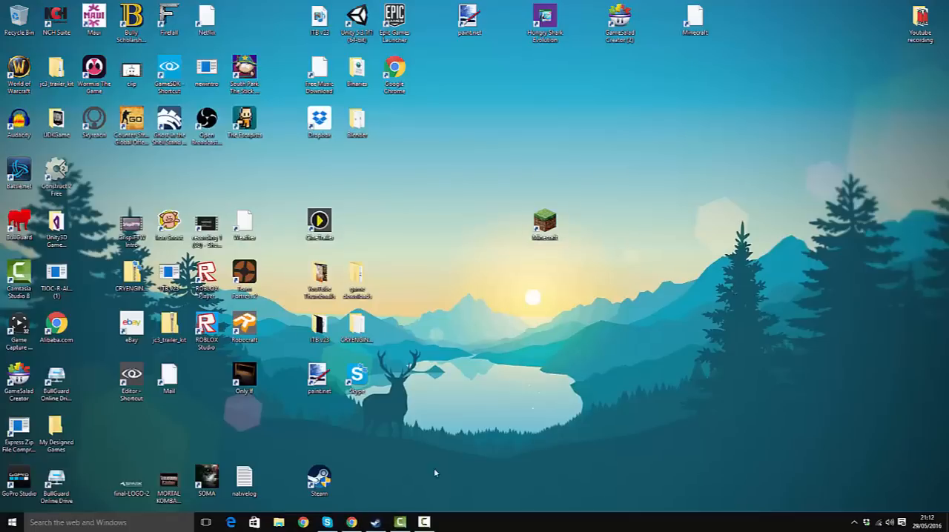
pyautogui.moveTo(413, 509)
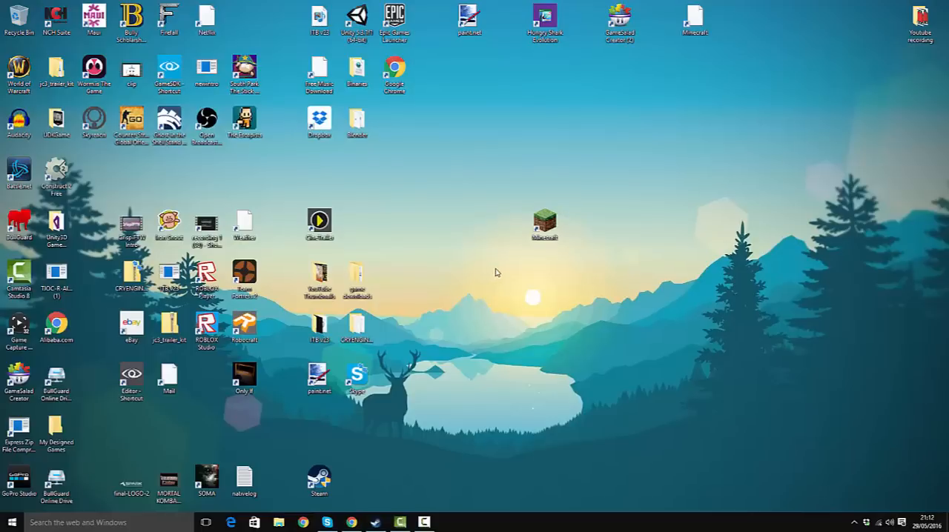
pyautogui.click(546, 225)
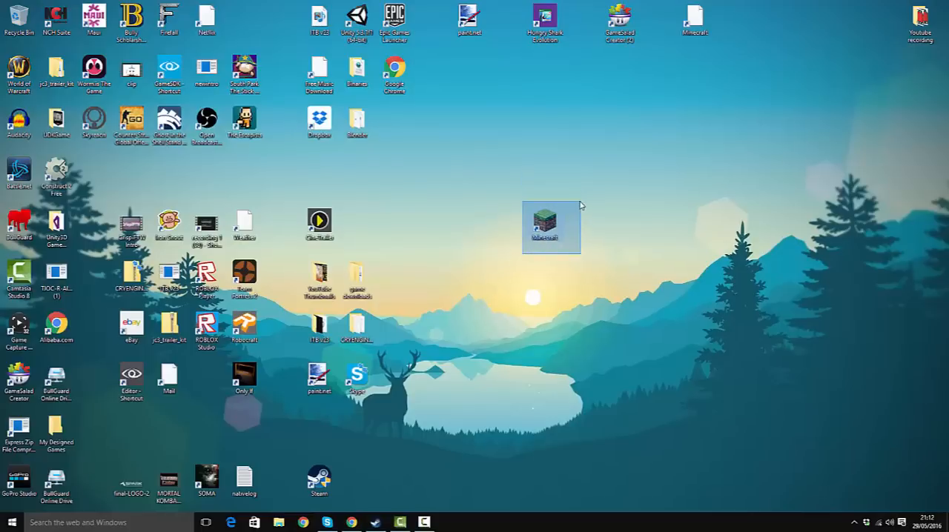
pyautogui.moveTo(352, 522)
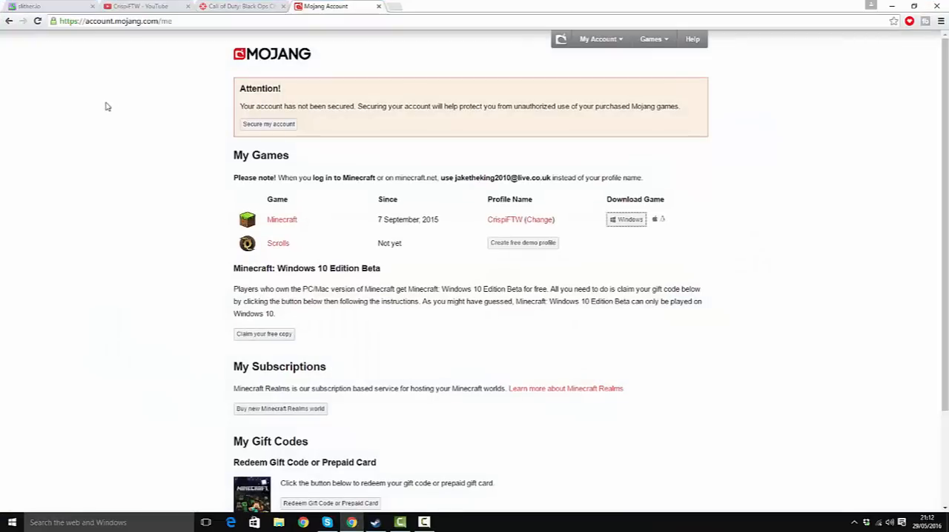
pyautogui.moveTo(9, 21)
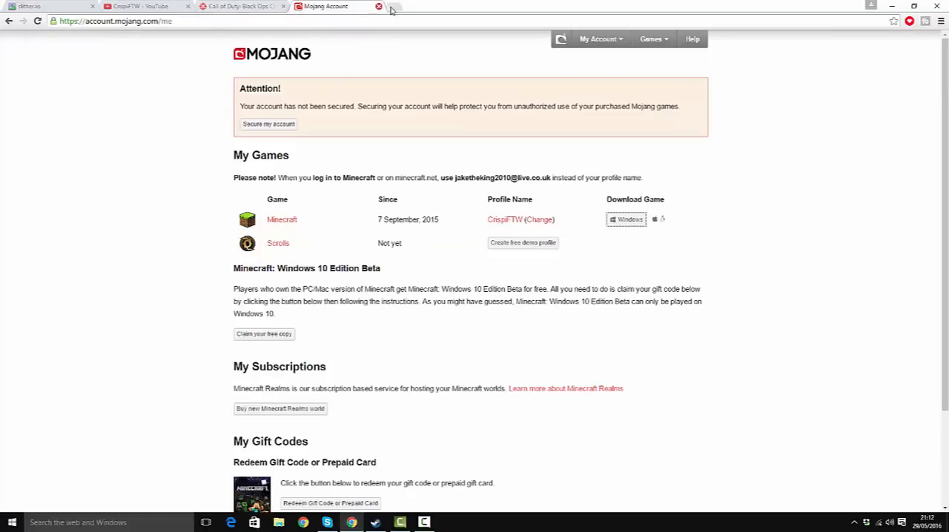
# Load the minecraft.net site from the address bar of a new tab.
pyautogui.write('minecraft')
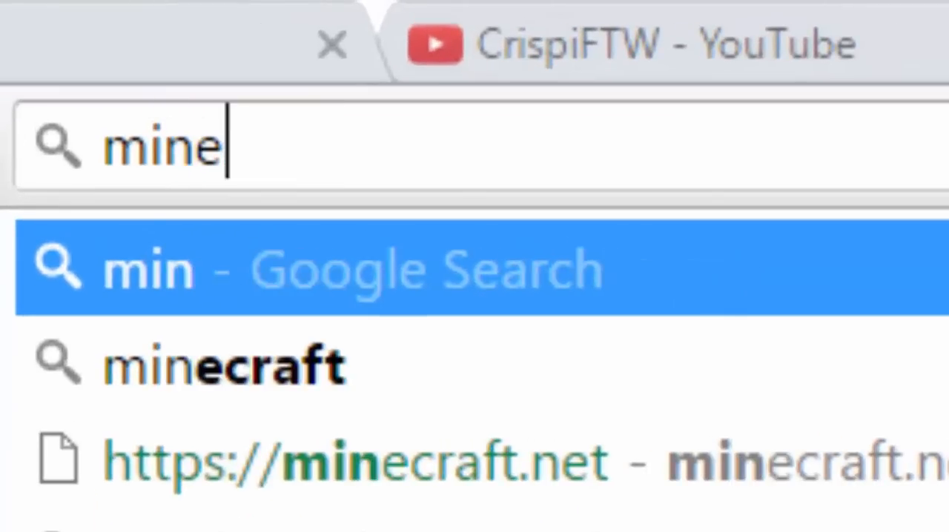
pyautogui.press('backspace')
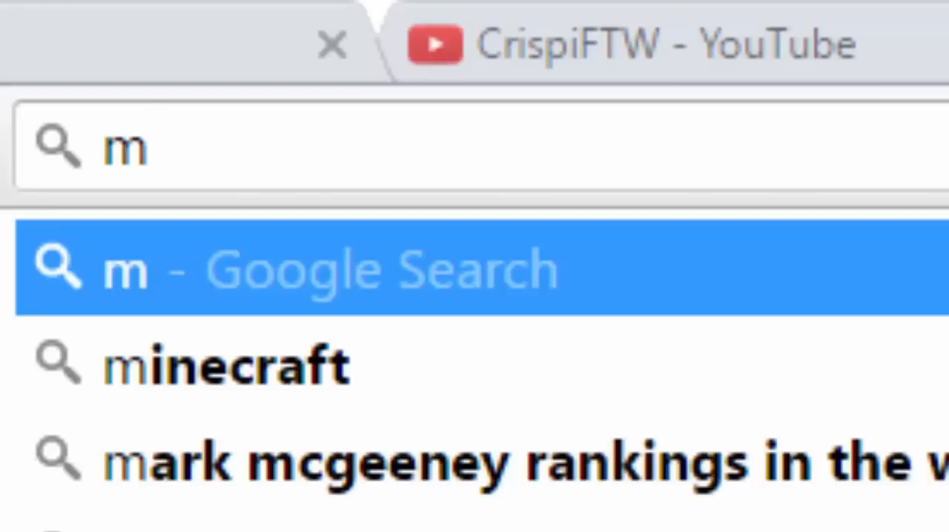
pyautogui.write('inecraft.net')
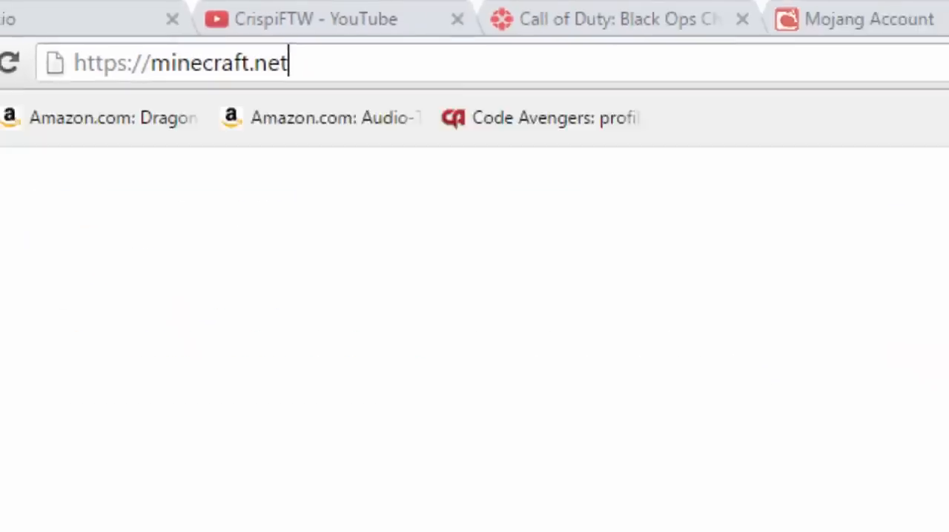
pyautogui.press('Return')
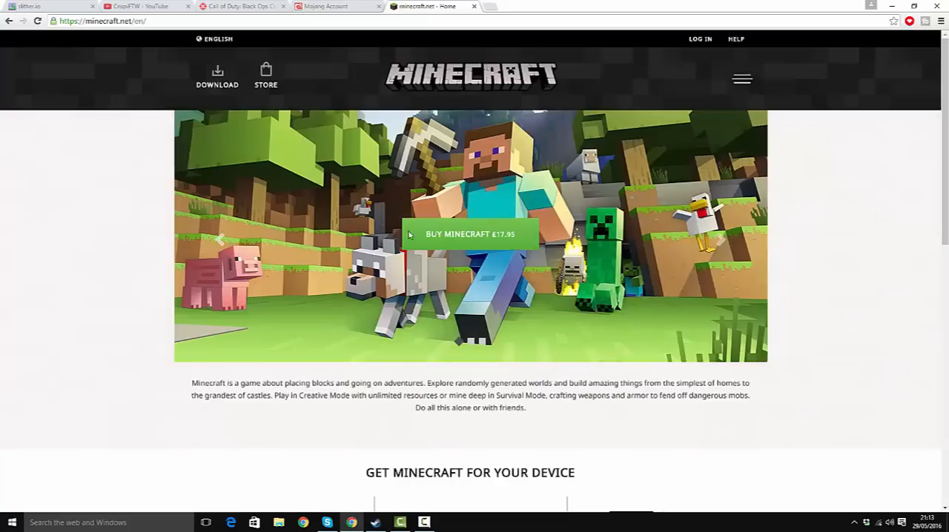
pyautogui.moveTo(470, 234)
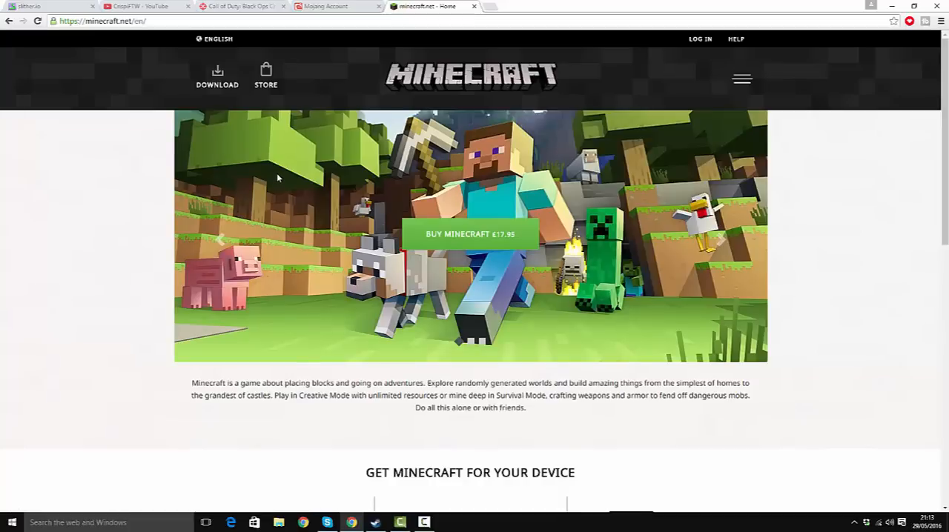
pyautogui.moveTo(701, 38)
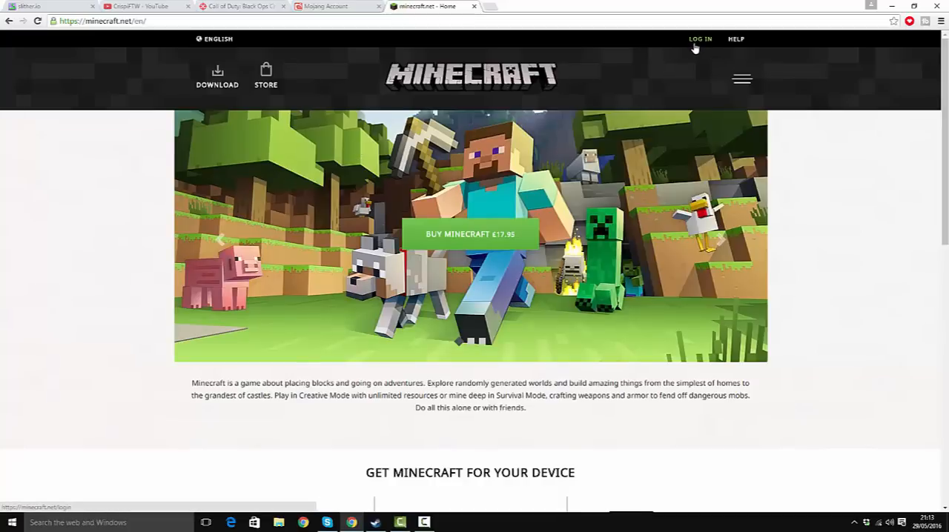
pyautogui.moveTo(353, 6)
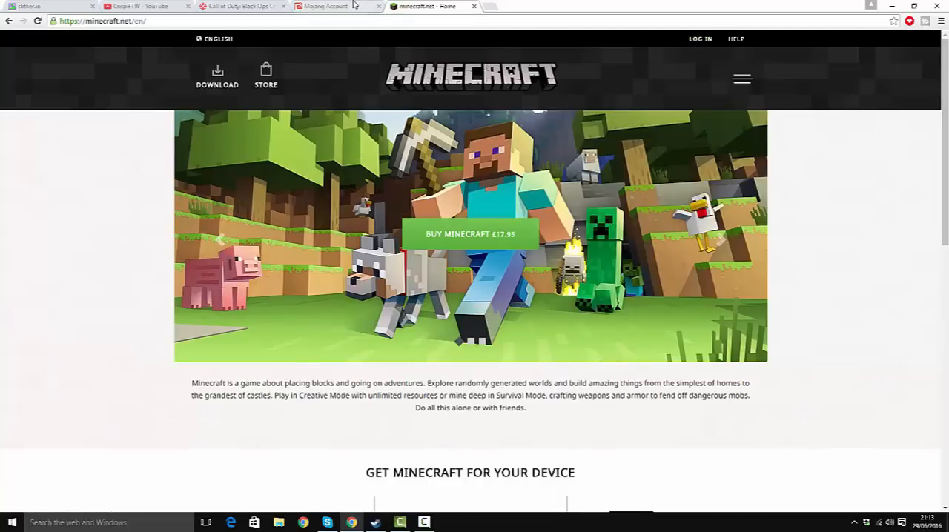
# Download Minecraft for Windows from the Mojang account page and run the launcher again.
pyautogui.click(326, 6)
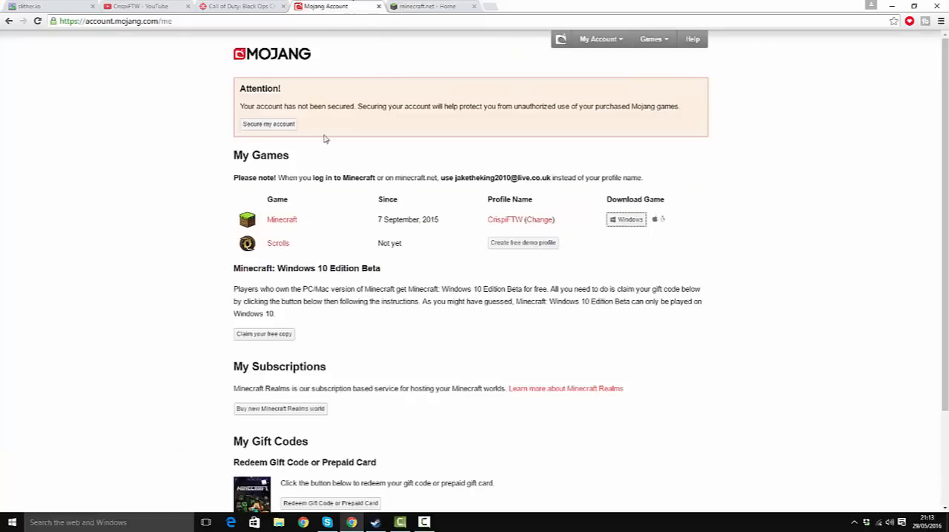
pyautogui.moveTo(406, 127)
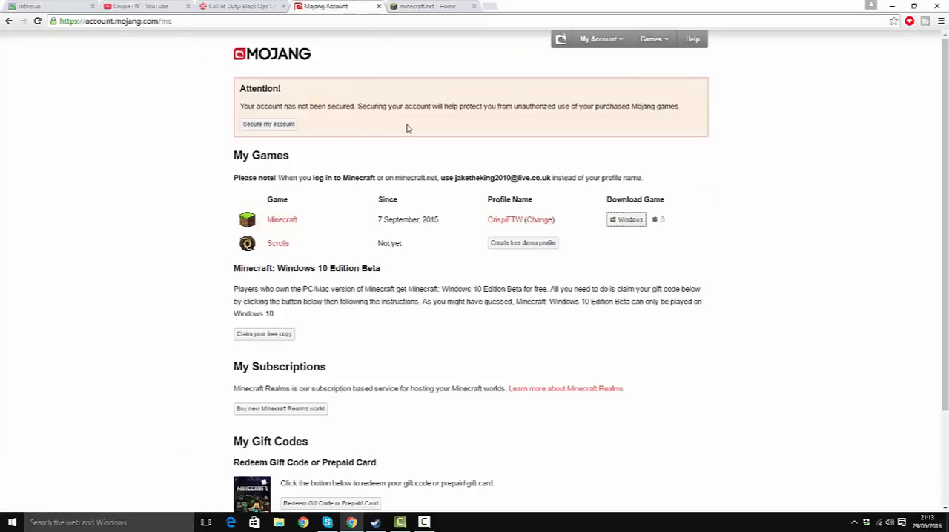
pyautogui.moveTo(626, 220)
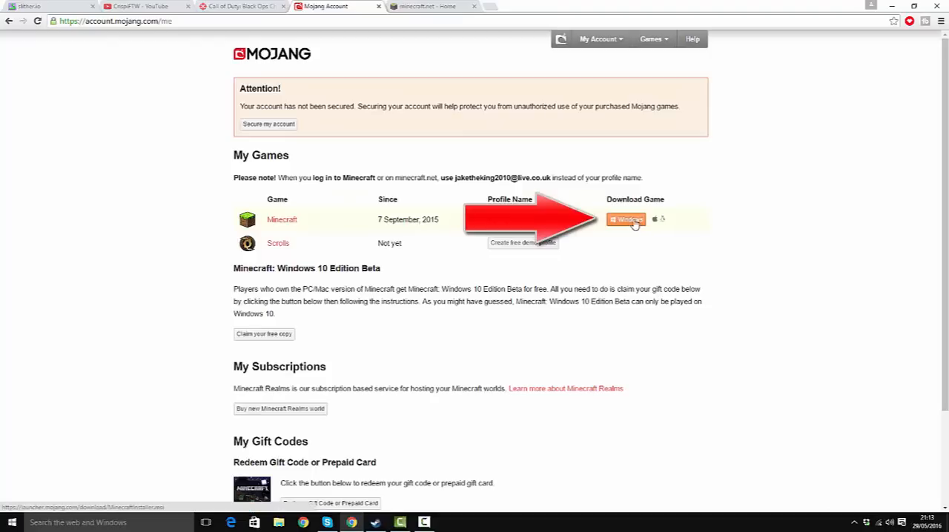
pyautogui.moveTo(406, 311)
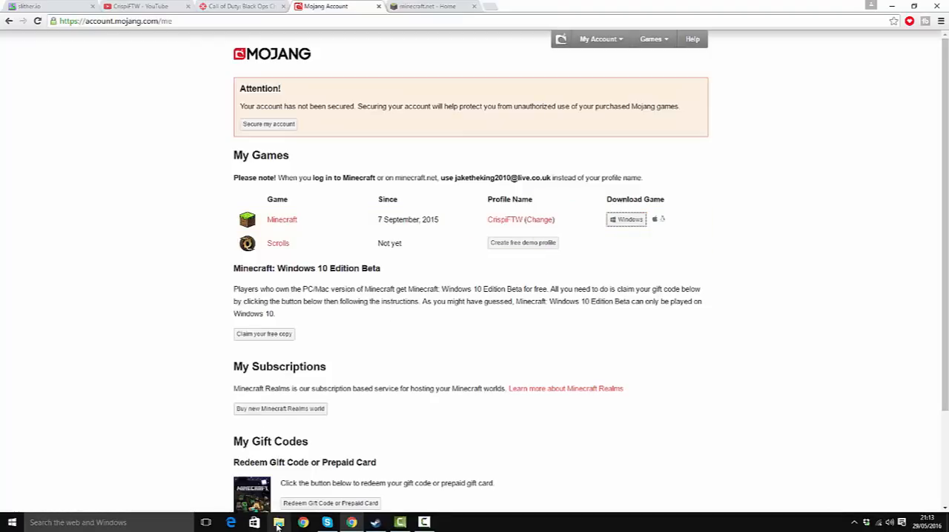
pyautogui.click(279, 523)
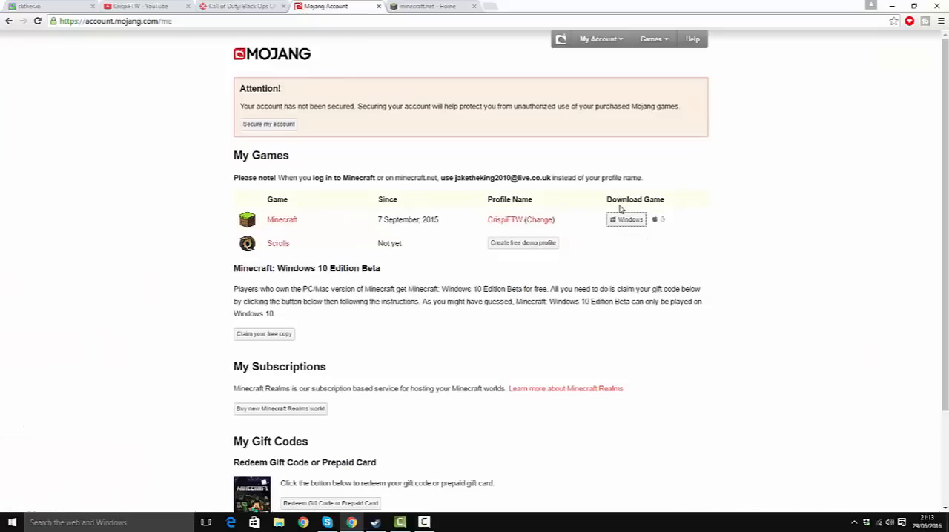
pyautogui.moveTo(657, 219)
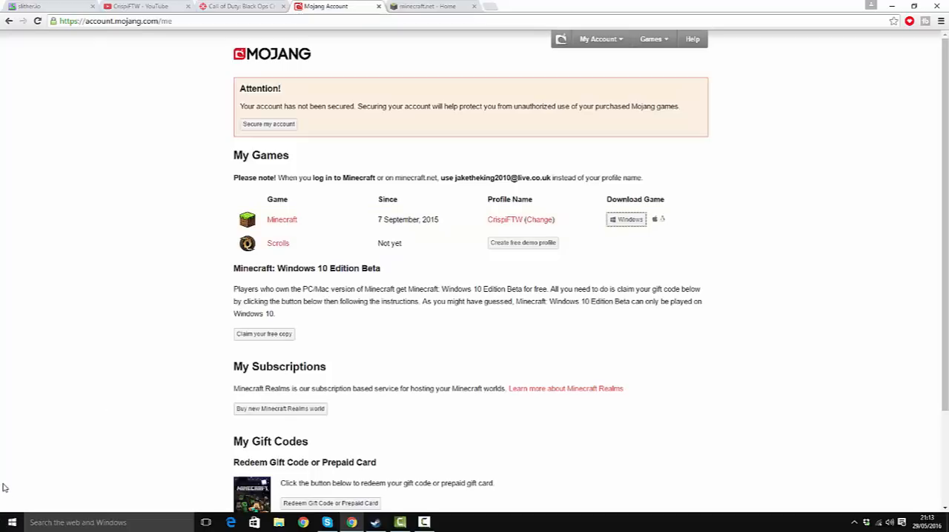
pyautogui.moveTo(276, 213)
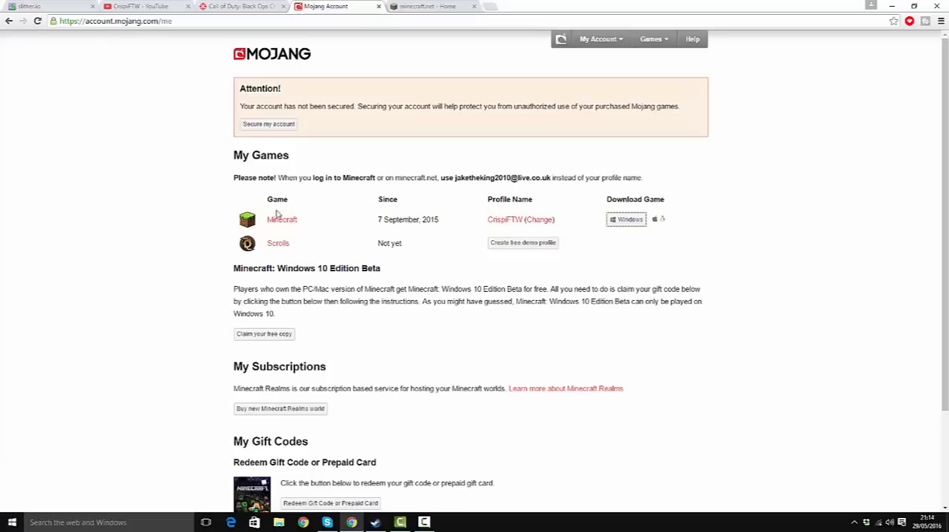
pyautogui.moveTo(386, 217)
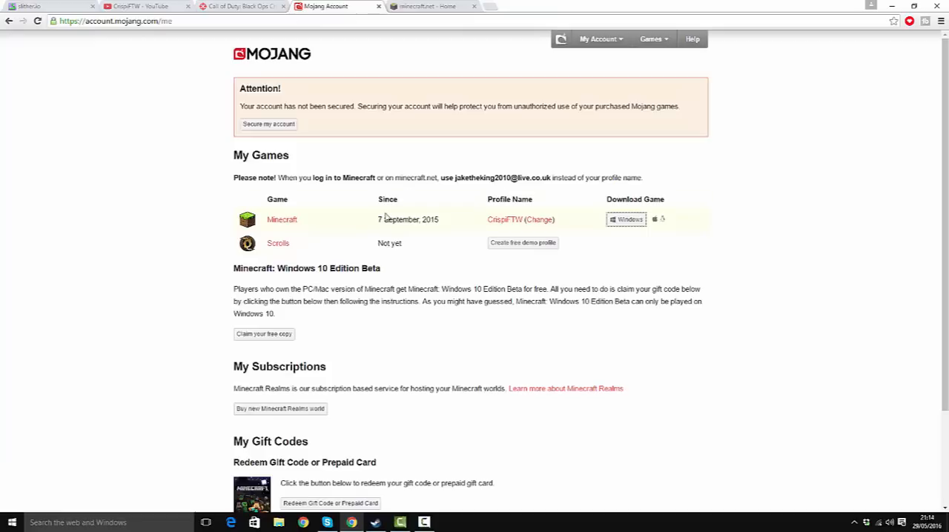
pyautogui.moveTo(395, 231)
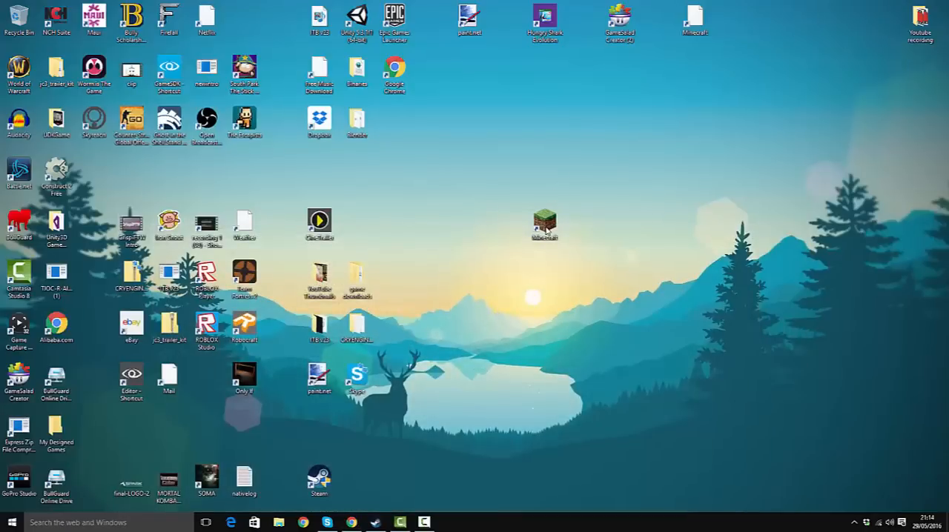
pyautogui.doubleClick(544, 225)
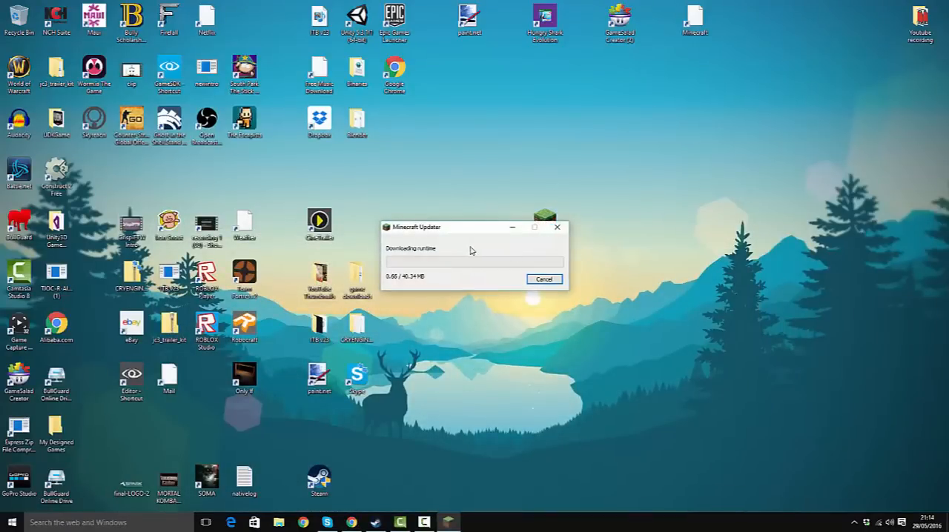